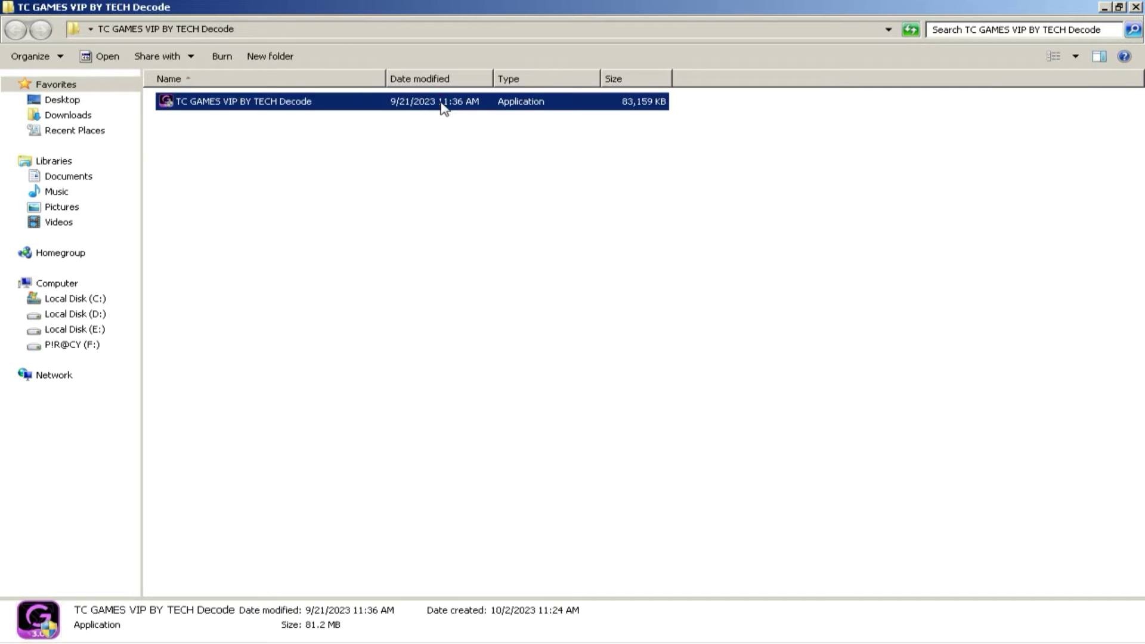
Step: Run the TC GAMES VIP installer, accept the license, and finish installing TC Games 3.0
{"action": "double_click", "coordinate": [243, 101]}
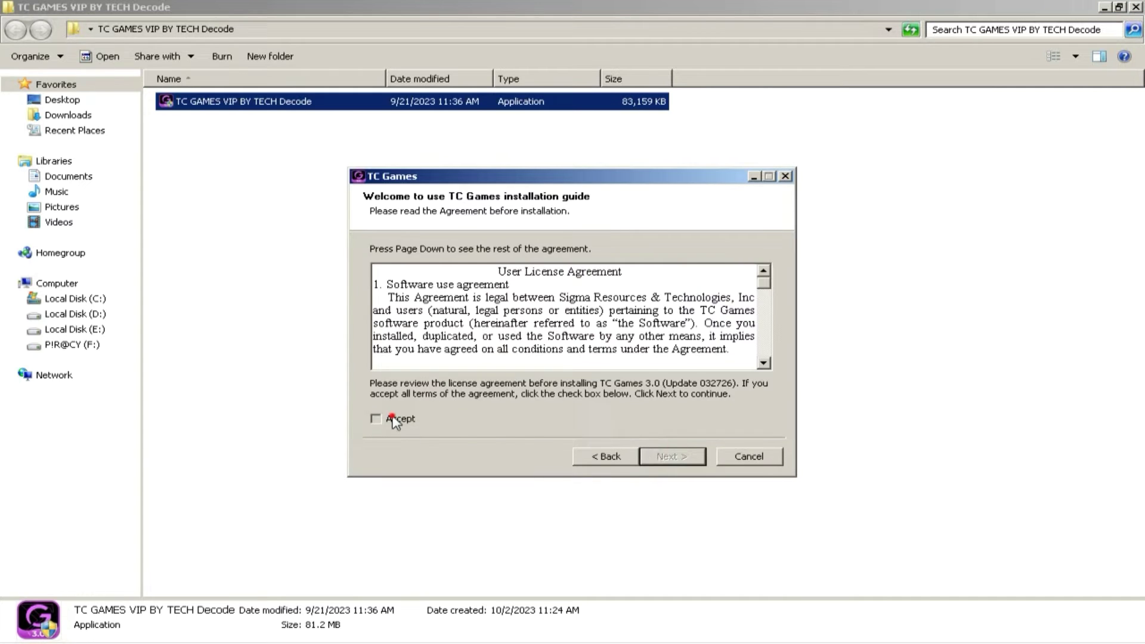
{"action": "left_click", "coordinate": [670, 456]}
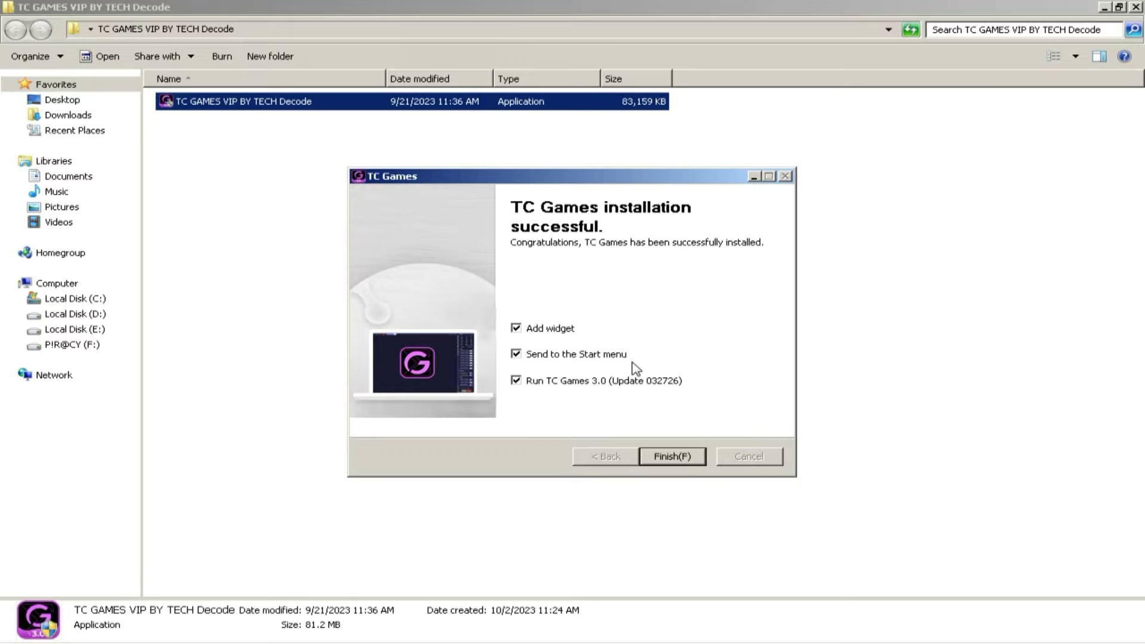
{"action": "left_click", "coordinate": [670, 455]}
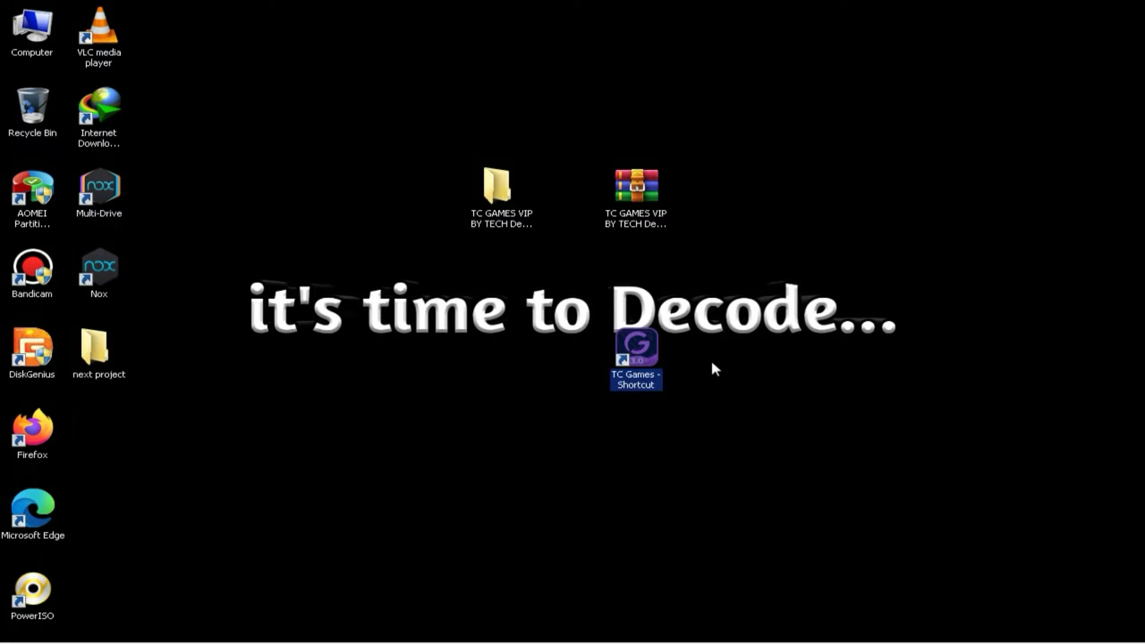
{"action": "mouse_move", "coordinate": [936, 417]}
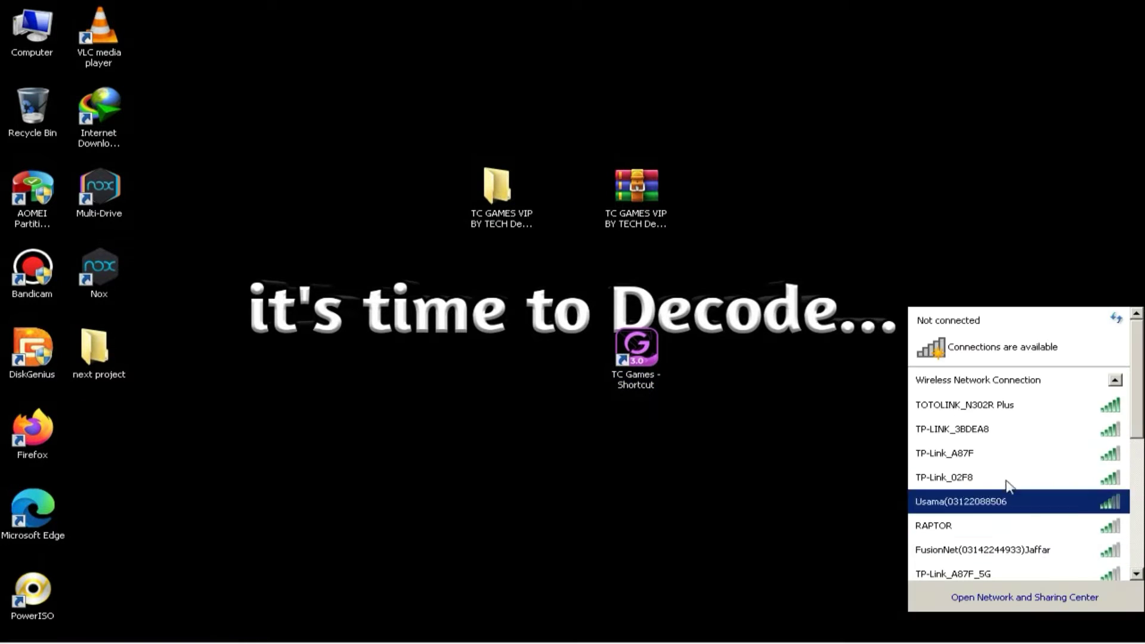
{"action": "mouse_move", "coordinate": [985, 359]}
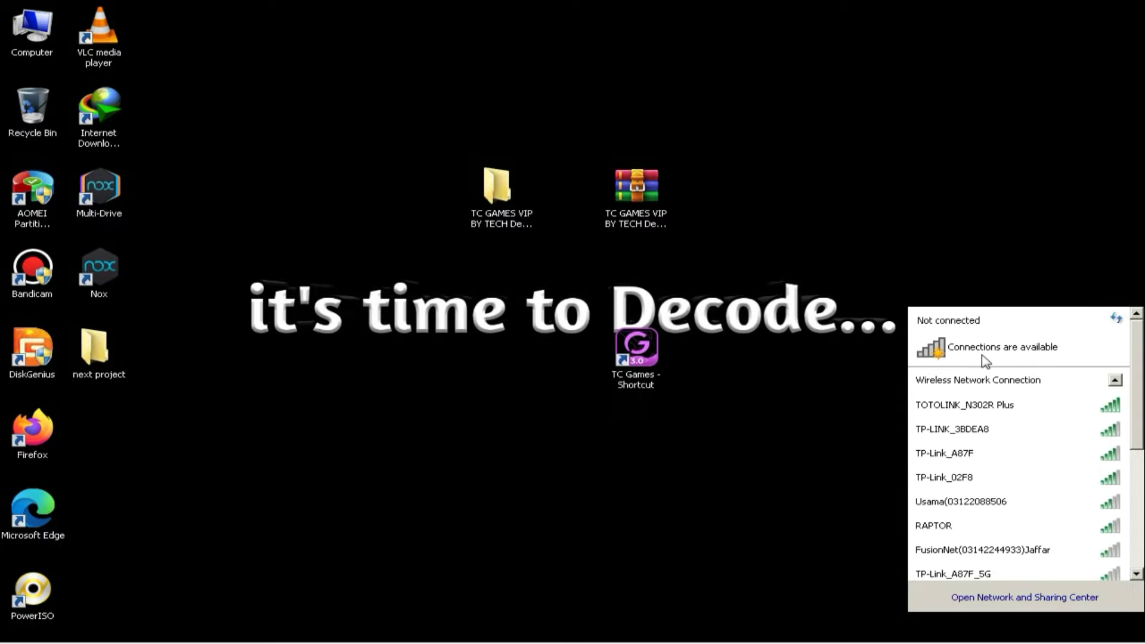
{"action": "mouse_move", "coordinate": [963, 329]}
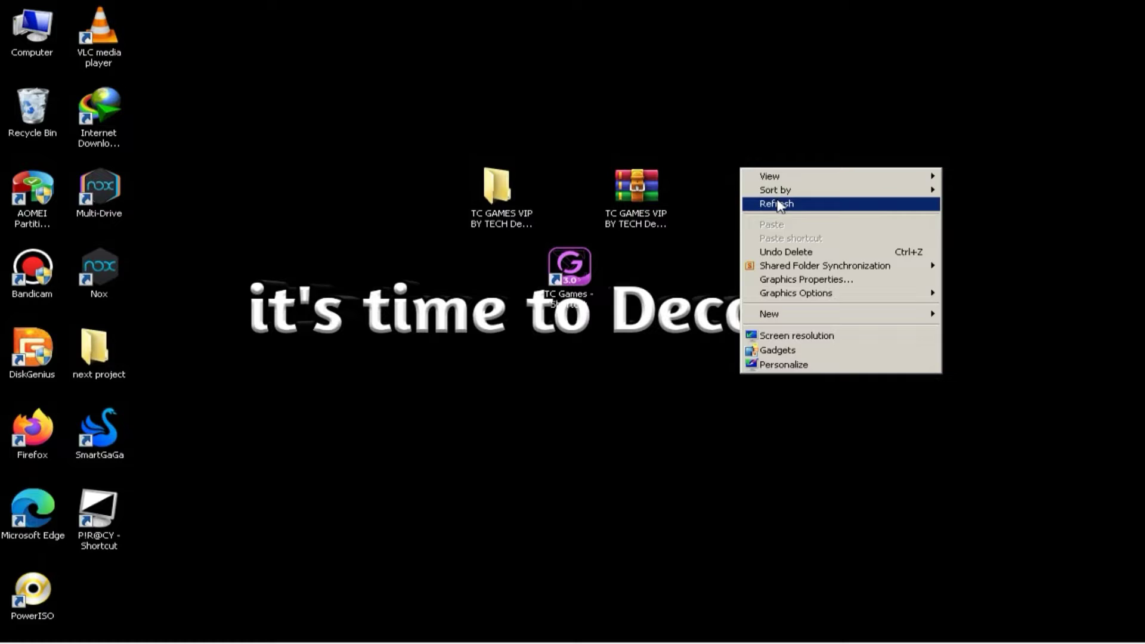
Step: Refresh the Windows desktop so the new TC Games shortcut appears
{"action": "left_click", "coordinate": [775, 204]}
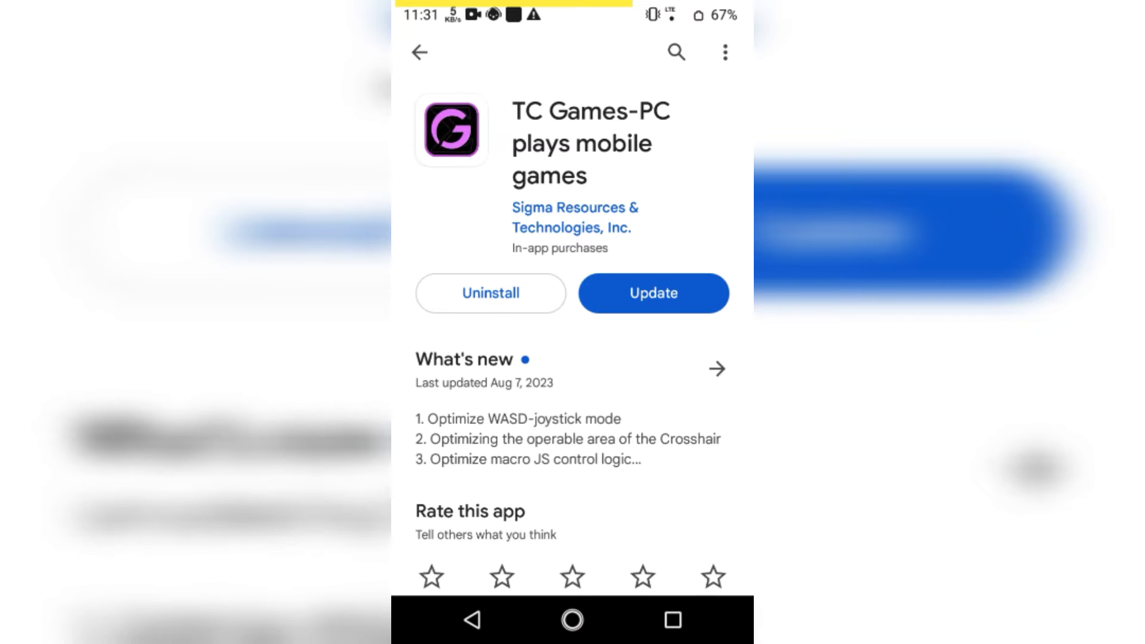
Step: Enable Developer options and USB debugging in phone Settings, then return to the app drawer
{"action": "scroll", "scroll_direction": "down", "scroll_amount": 3}
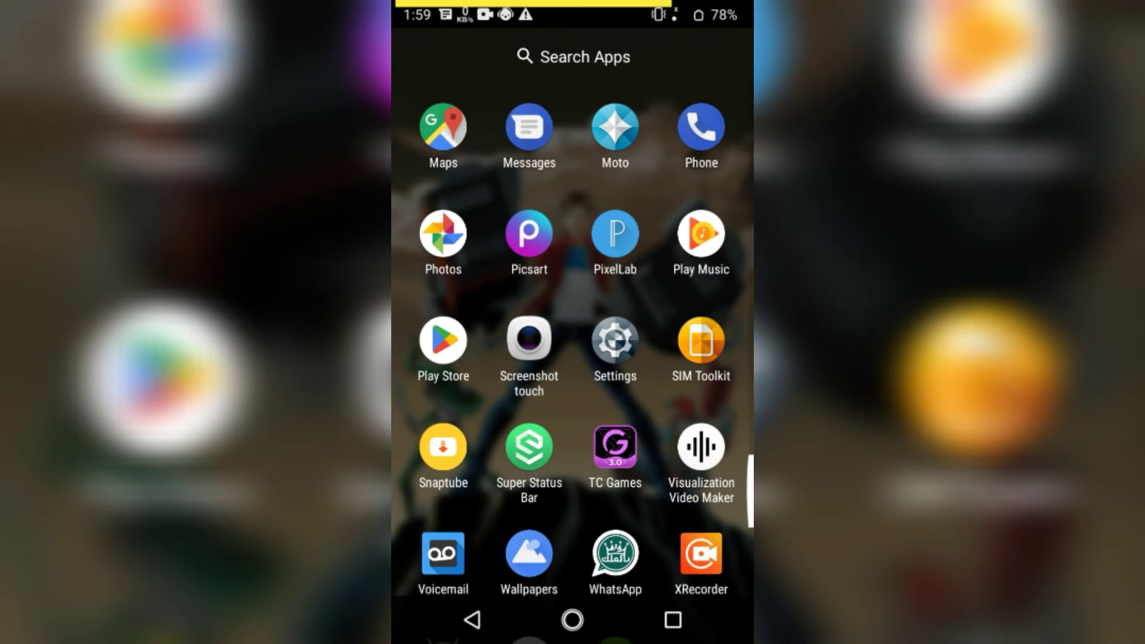
{"action": "left_click", "coordinate": [614, 338]}
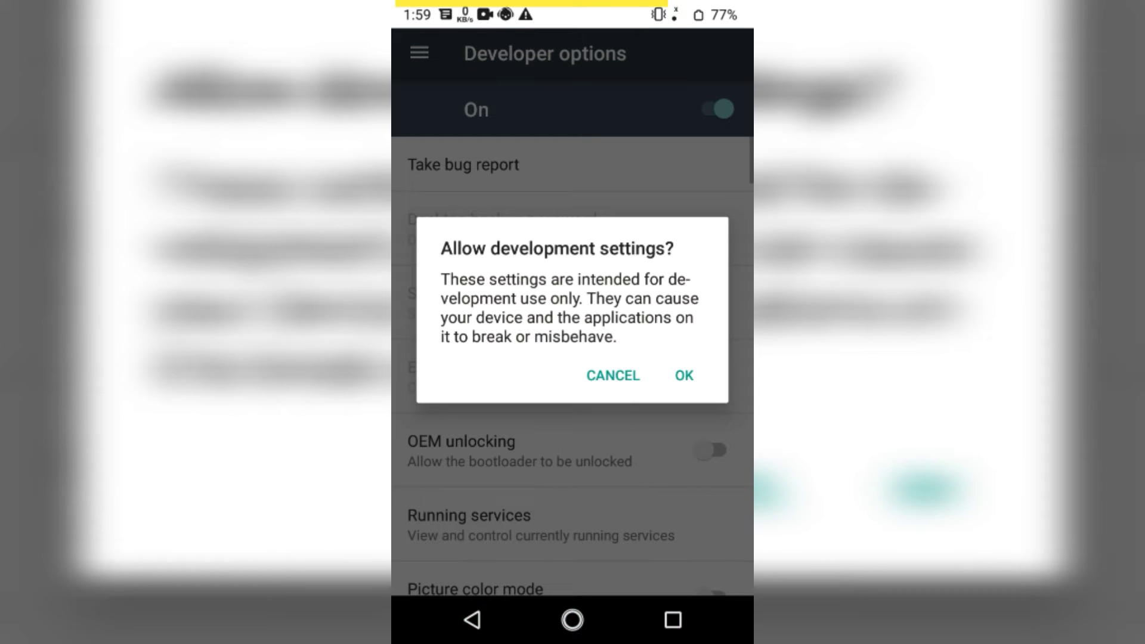
{"action": "left_click", "coordinate": [682, 375]}
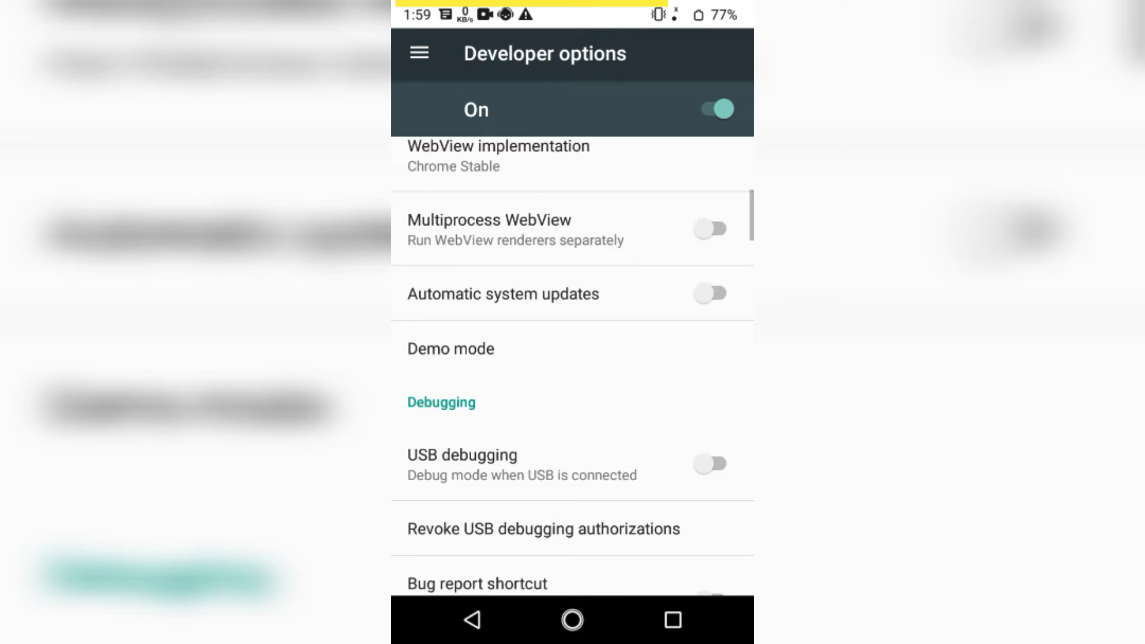
{"action": "scroll", "scroll_direction": "down", "scroll_amount": 3}
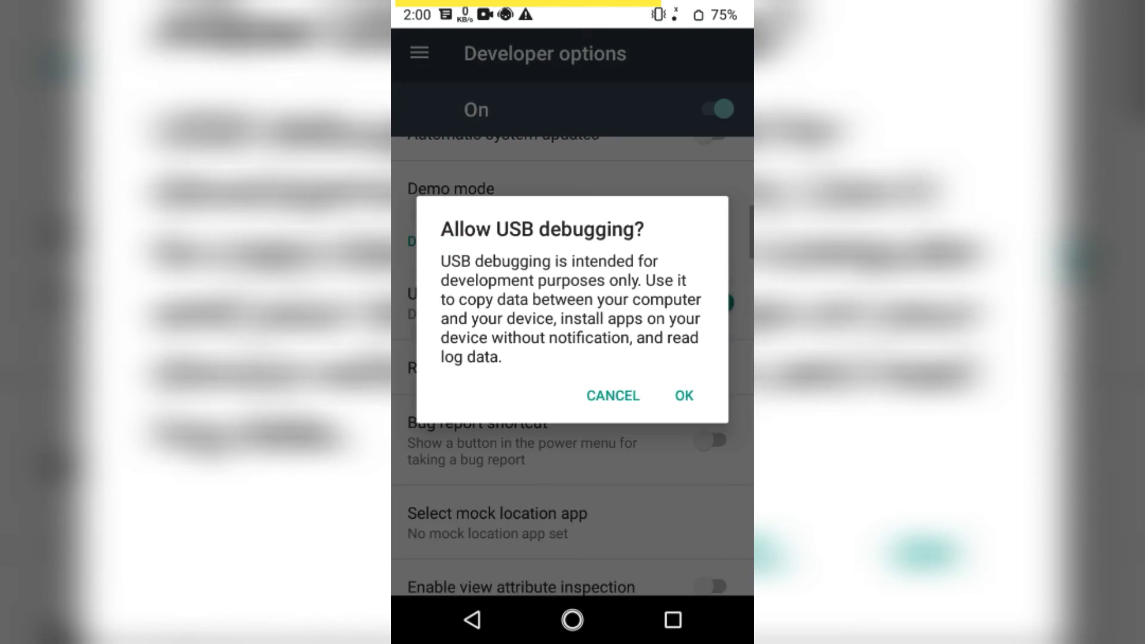
{"action": "left_click", "coordinate": [682, 396]}
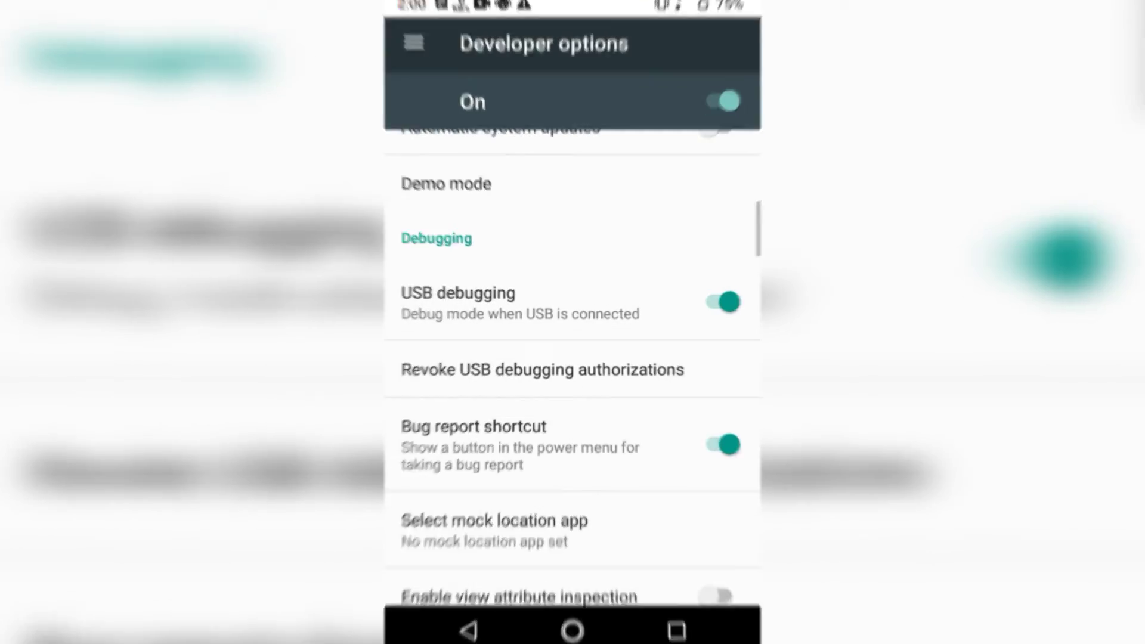
{"action": "left_click", "coordinate": [573, 625]}
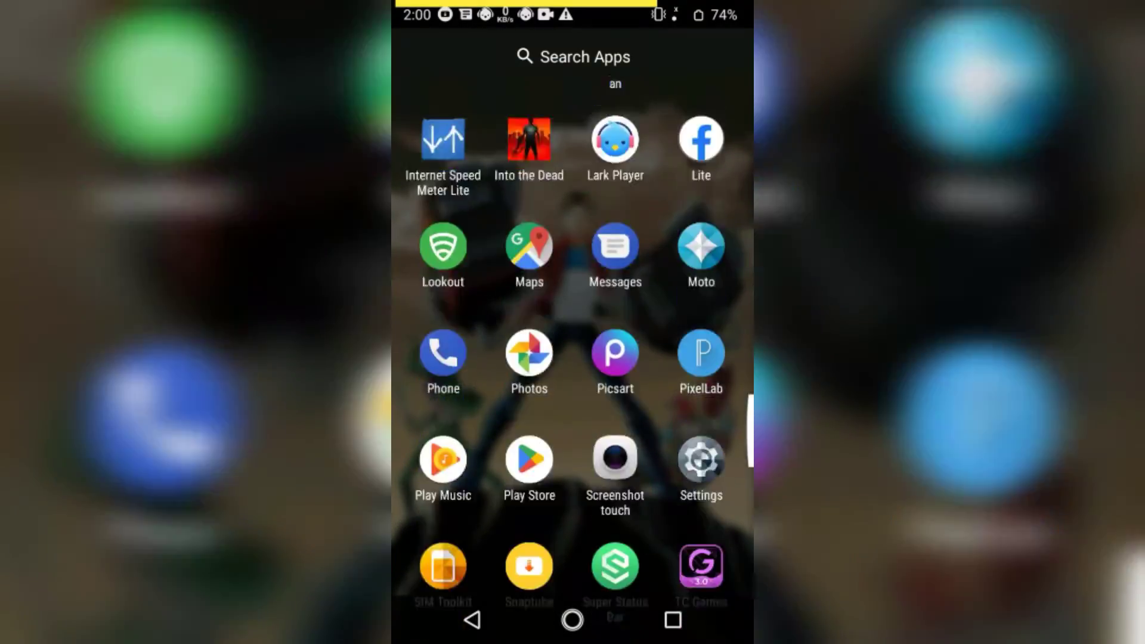
Step: Launch the TC Games phone app and choose Connect PC
{"action": "left_click", "coordinate": [700, 570]}
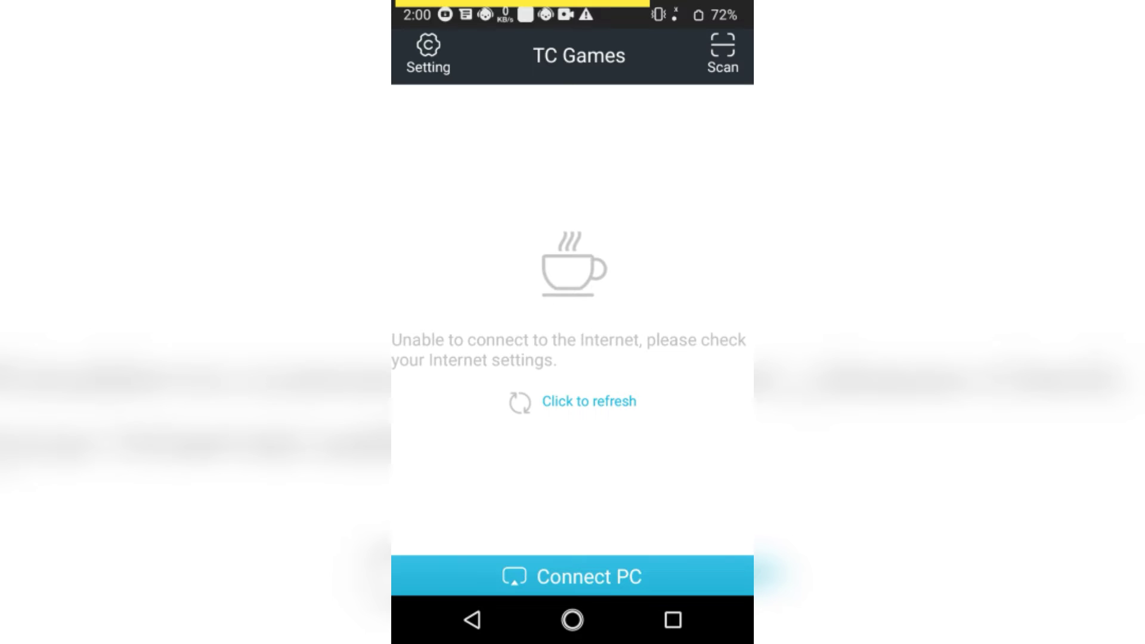
{"action": "left_click", "coordinate": [573, 576]}
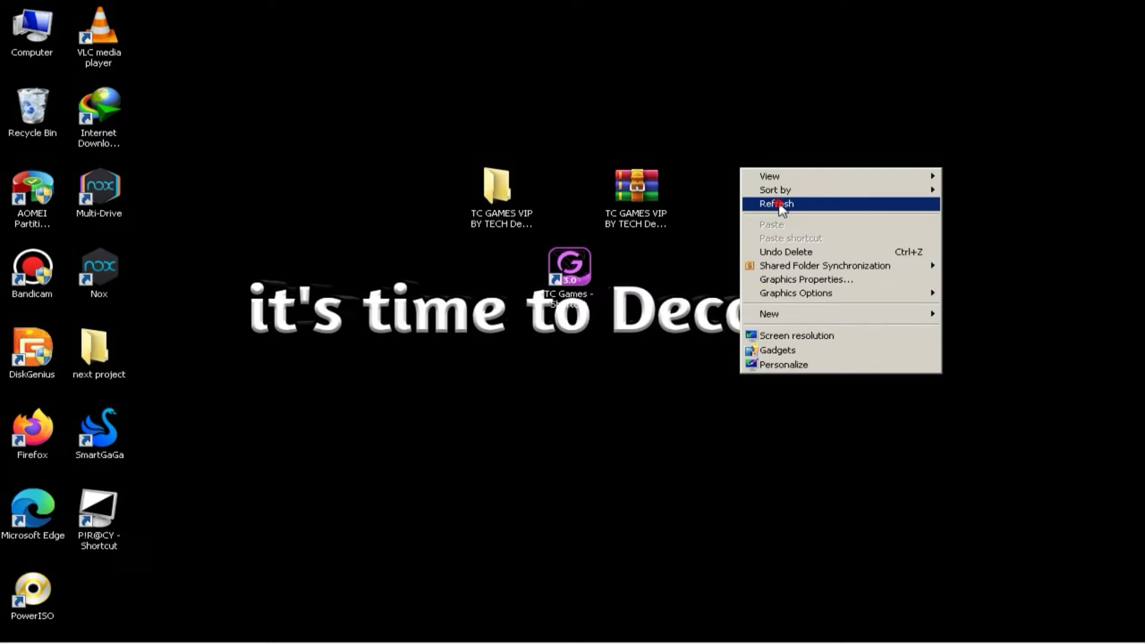
Step: Refresh the desktop and start the TC Games PC client to mirror the phone
{"action": "left_click", "coordinate": [774, 204]}
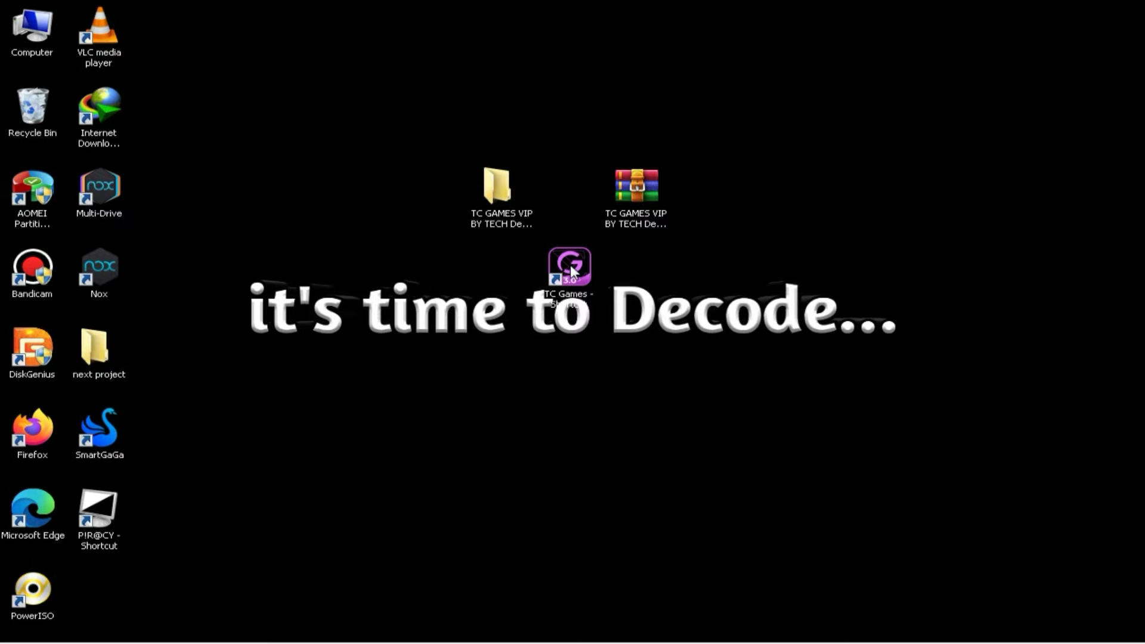
{"action": "mouse_move", "coordinate": [569, 264]}
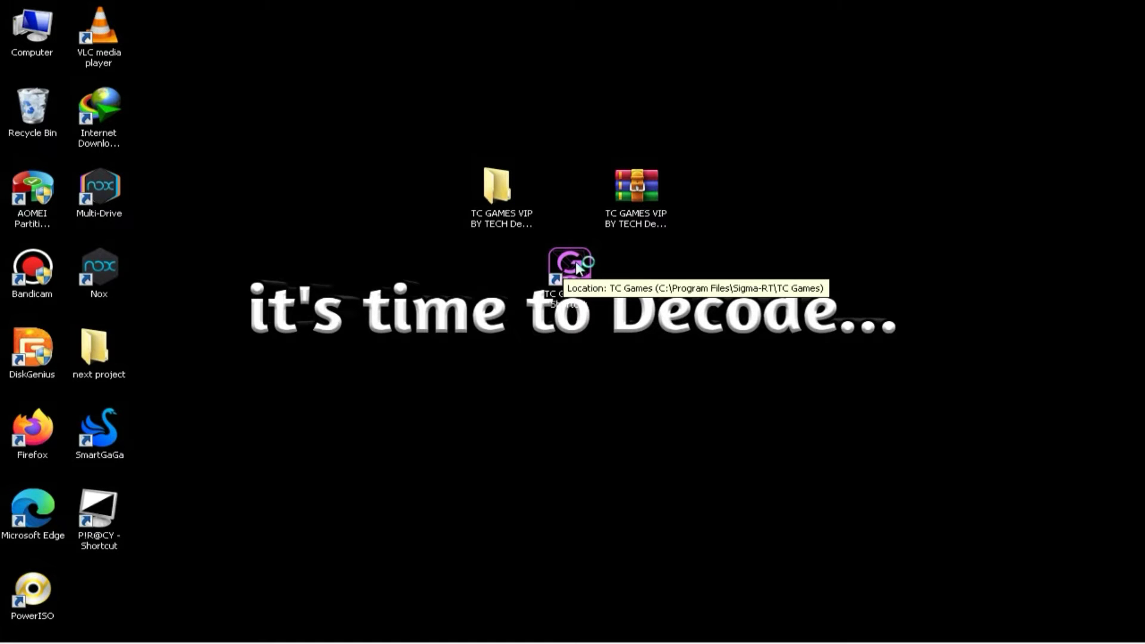
{"action": "double_click", "coordinate": [569, 266]}
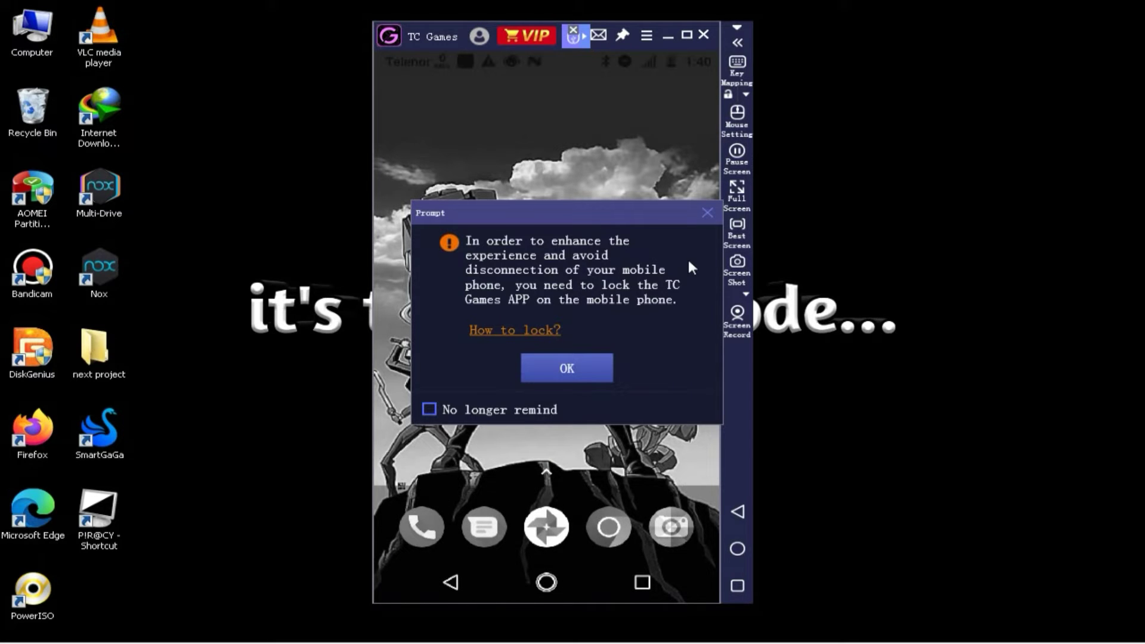
Step: Dismiss the lock reminder, review Moto E (4) phone and power-saving settings, then close Settings
{"action": "left_click", "coordinate": [645, 35]}
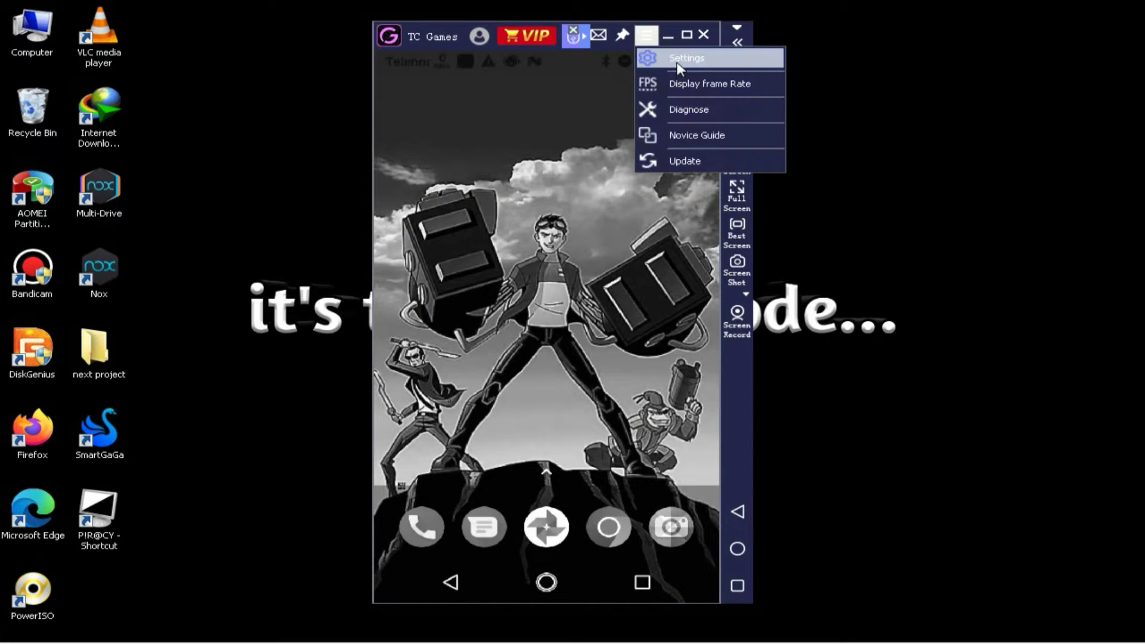
{"action": "left_click", "coordinate": [685, 58]}
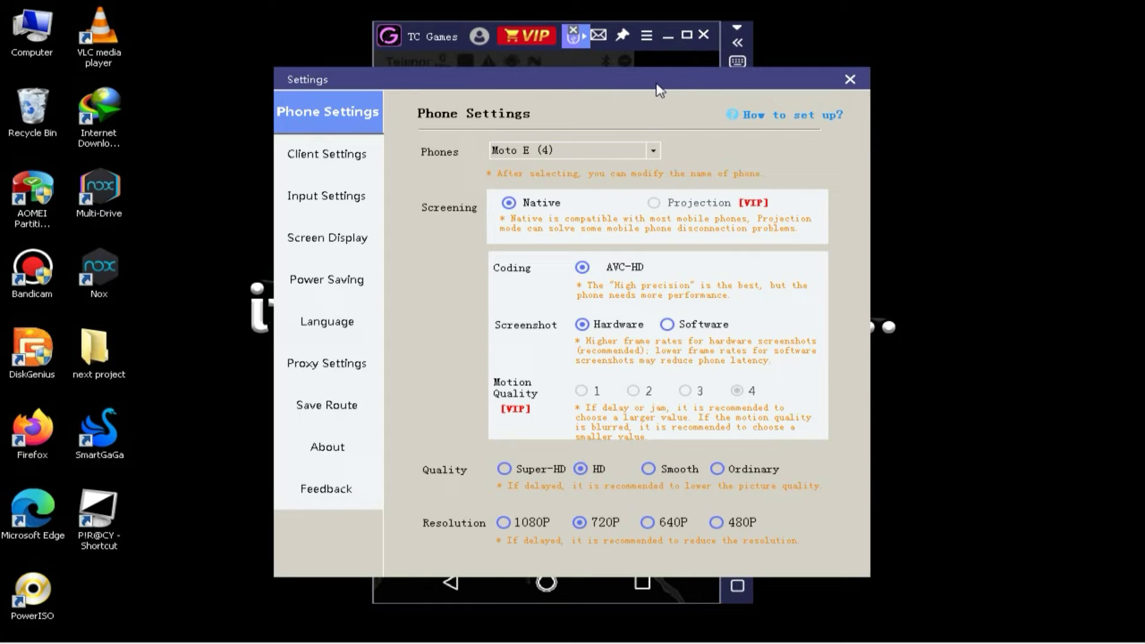
{"action": "triple_click", "coordinate": [569, 151]}
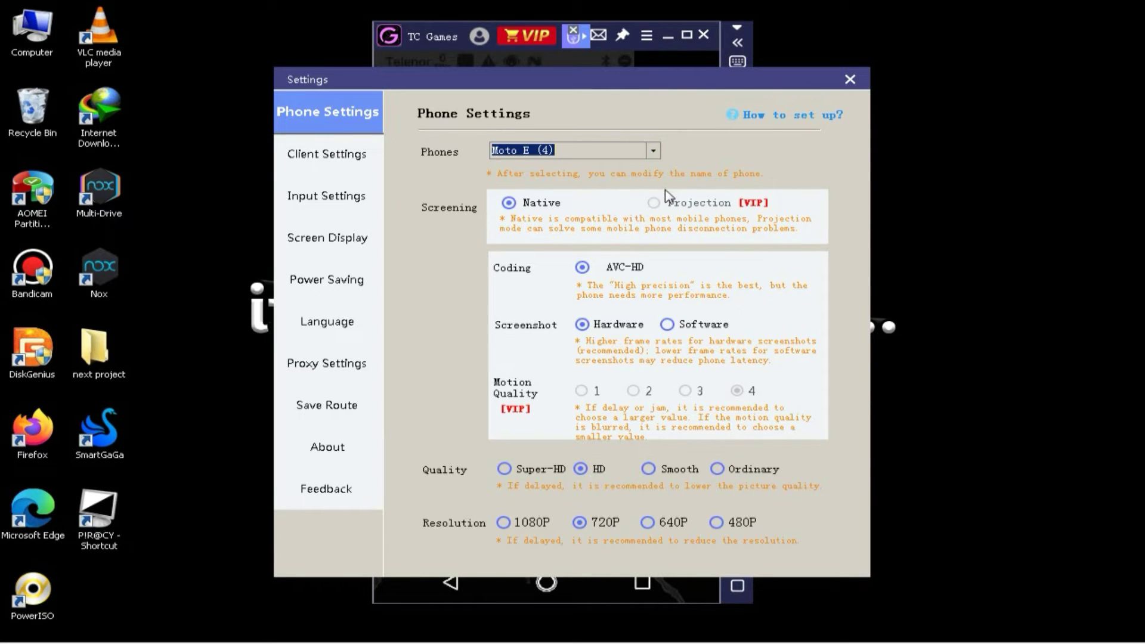
{"action": "mouse_move", "coordinate": [653, 204]}
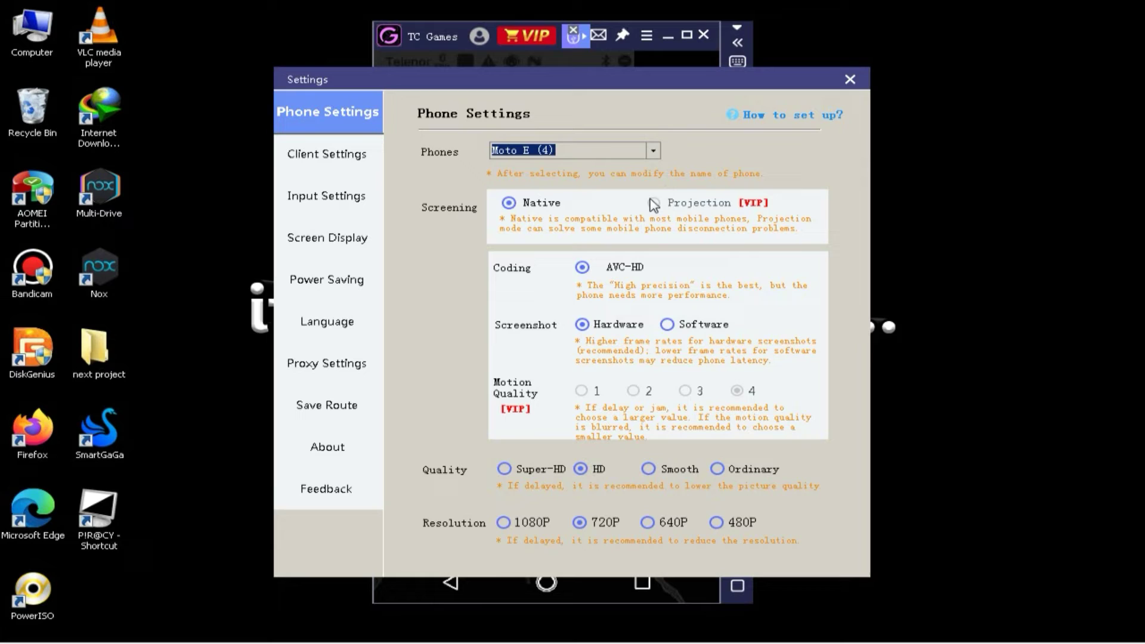
{"action": "mouse_move", "coordinate": [659, 327]}
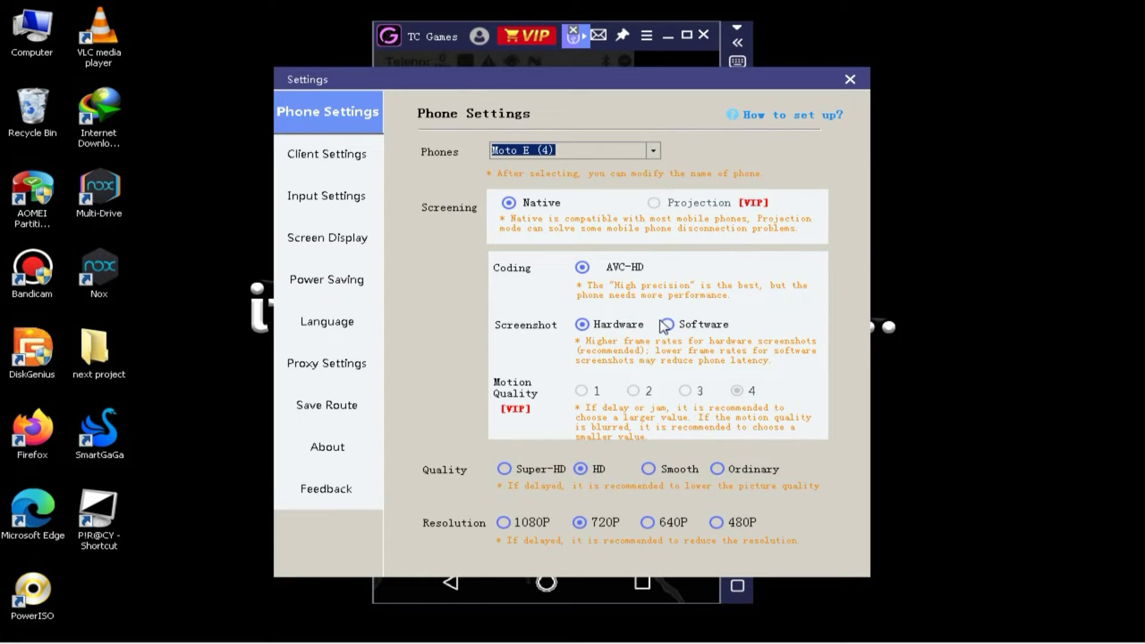
{"action": "mouse_move", "coordinate": [685, 366]}
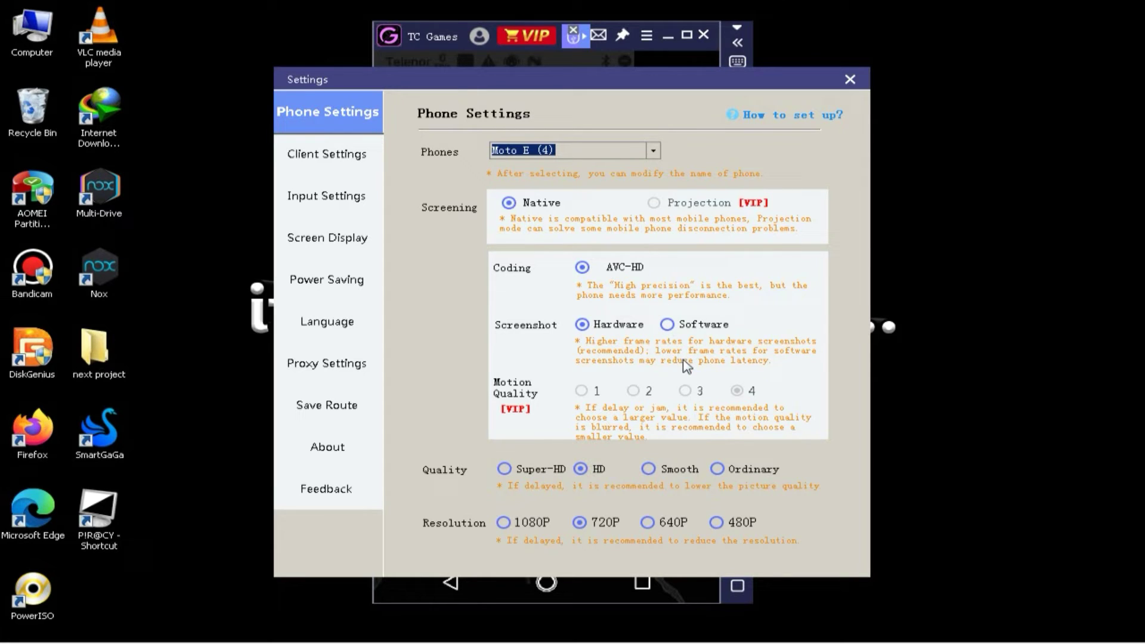
{"action": "mouse_move", "coordinate": [670, 491]}
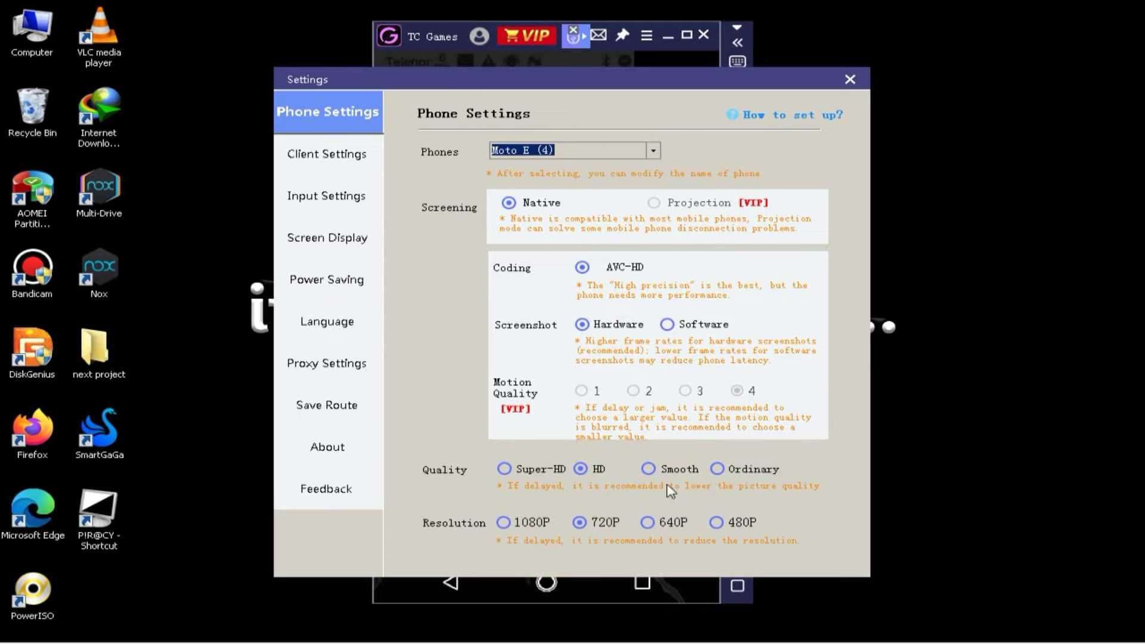
{"action": "left_click", "coordinate": [326, 279]}
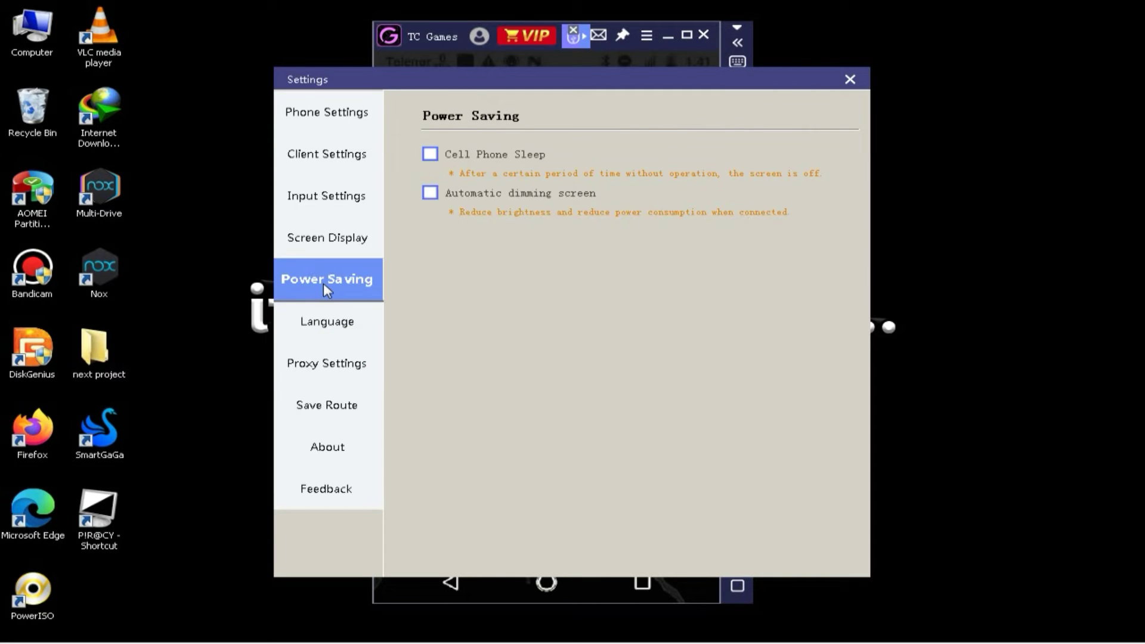
{"action": "left_click", "coordinate": [848, 78]}
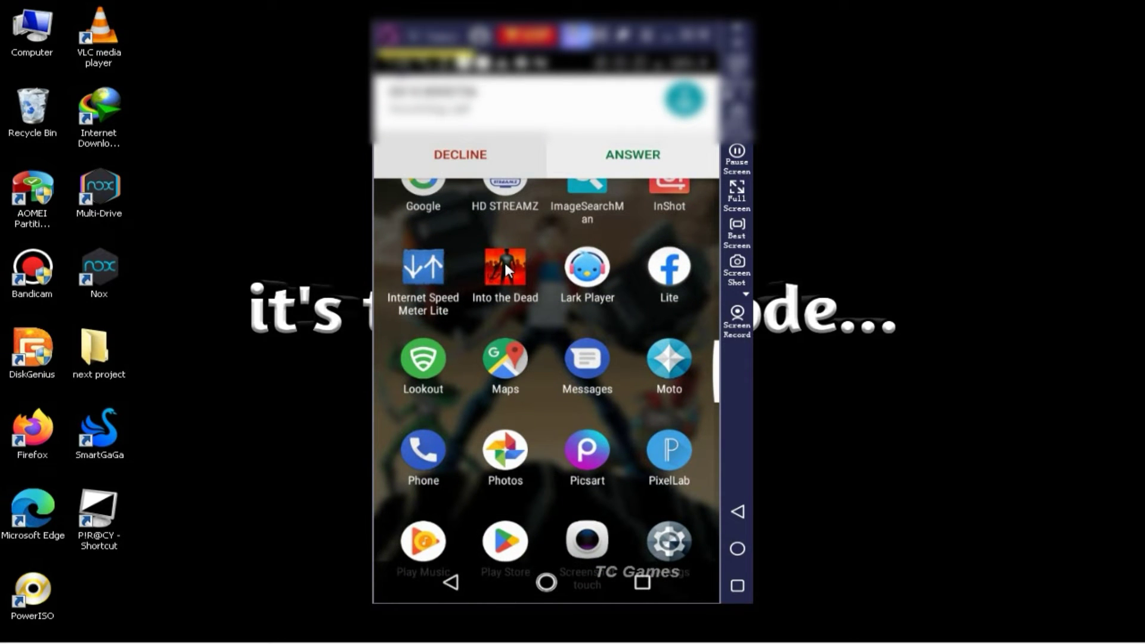
Step: Start Into the Dead maximized, continue past the run results to Missions, then open key mapping
{"action": "left_click", "coordinate": [504, 267]}
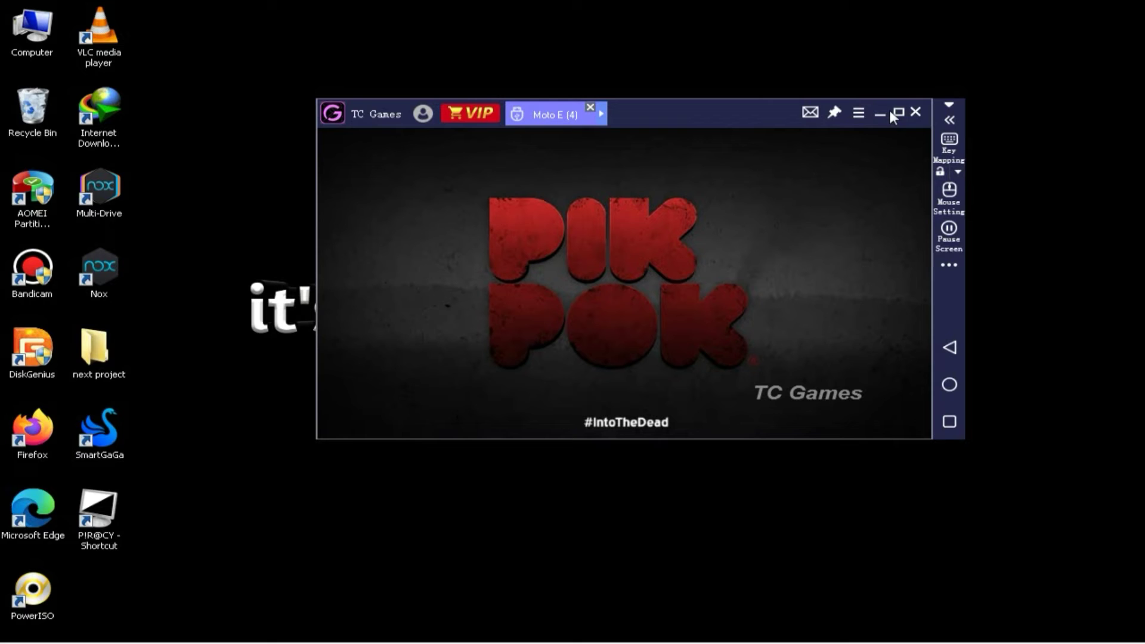
{"action": "left_click", "coordinate": [897, 112]}
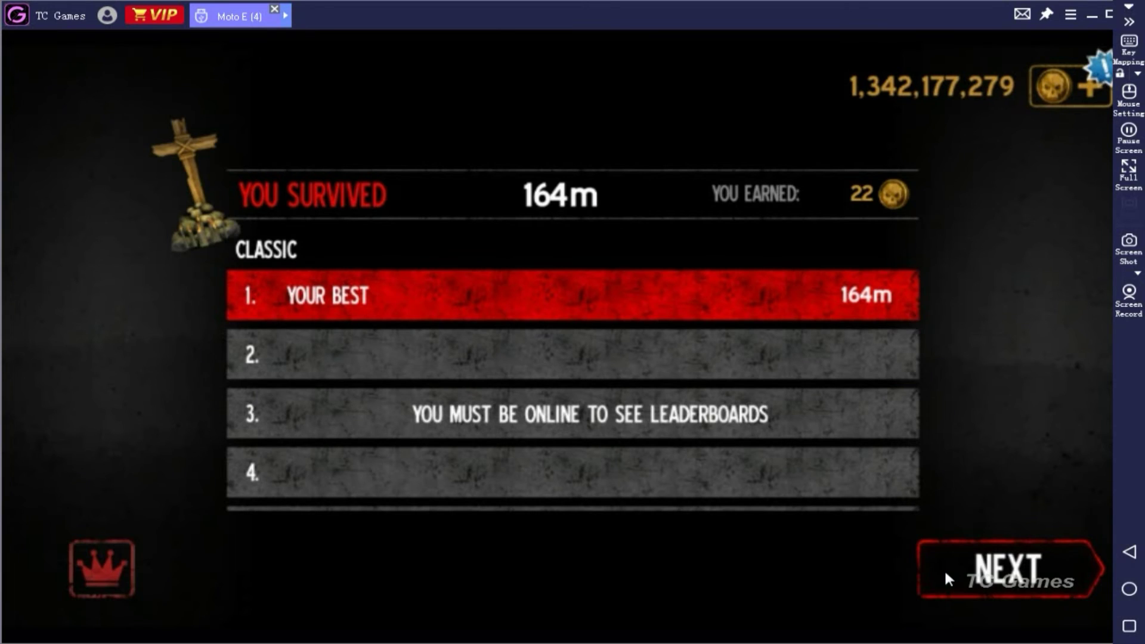
{"action": "left_click", "coordinate": [1006, 569]}
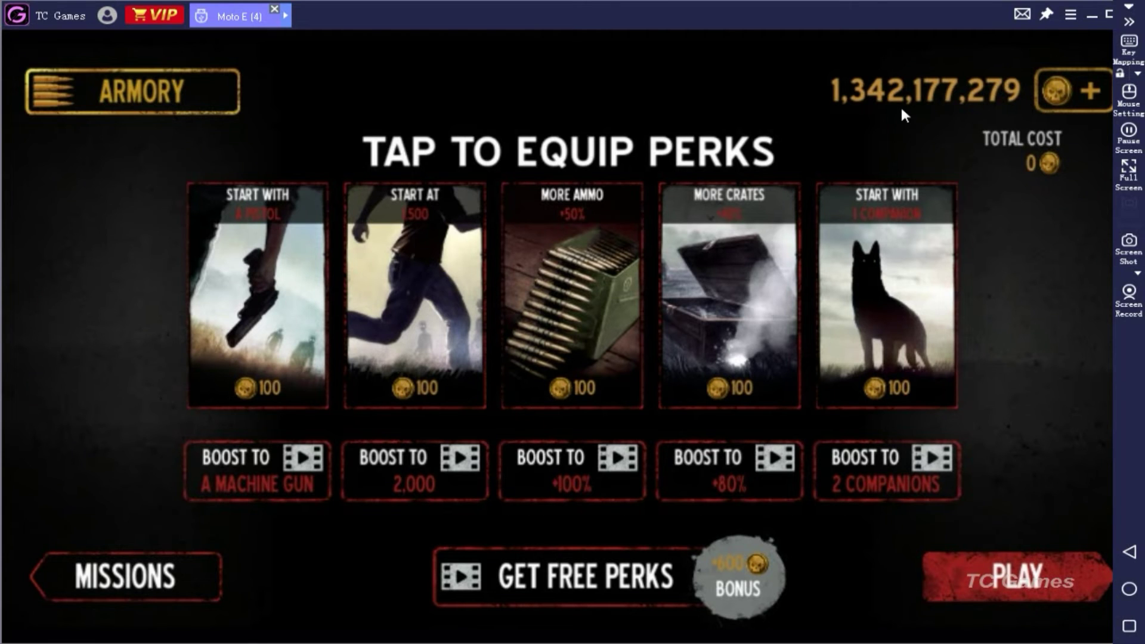
{"action": "left_click", "coordinate": [123, 576]}
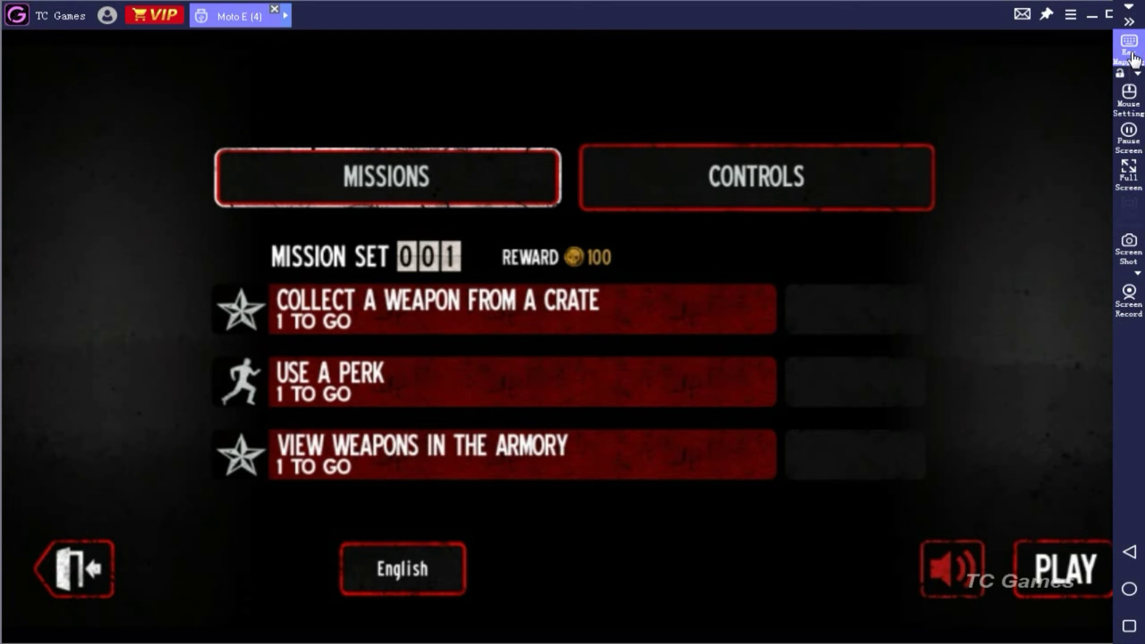
{"action": "left_click", "coordinate": [1128, 43]}
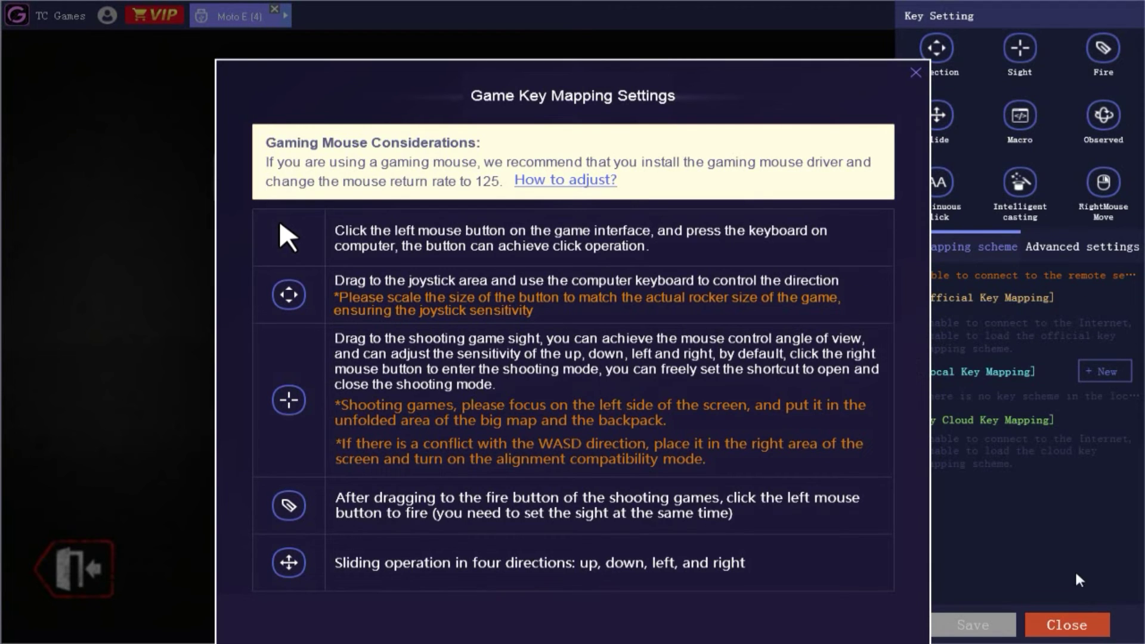
{"action": "mouse_move", "coordinate": [669, 248]}
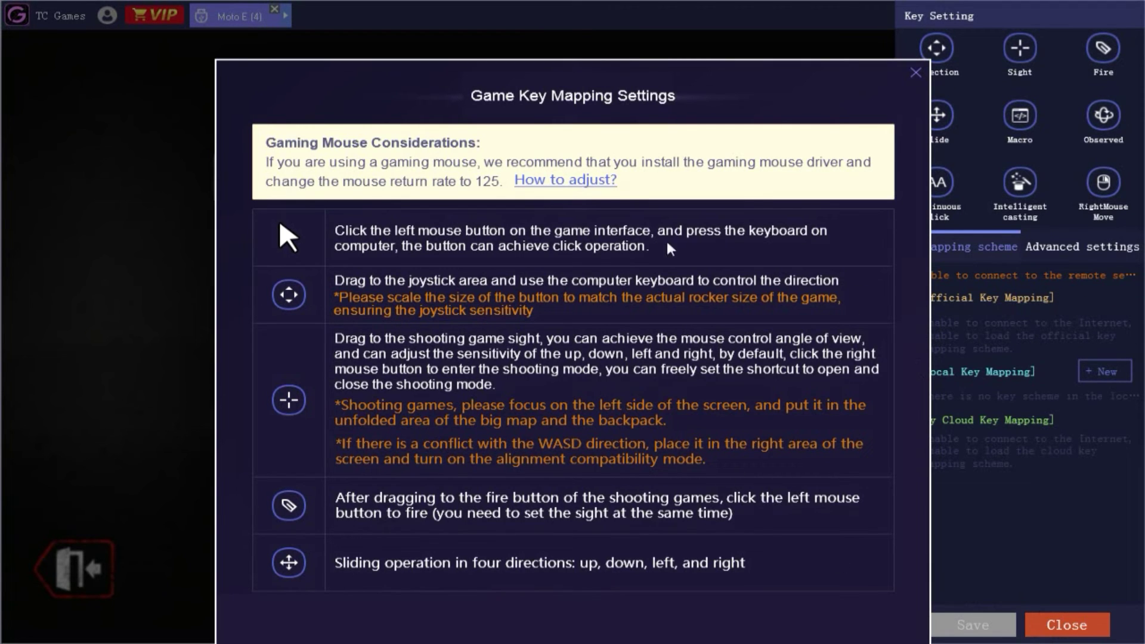